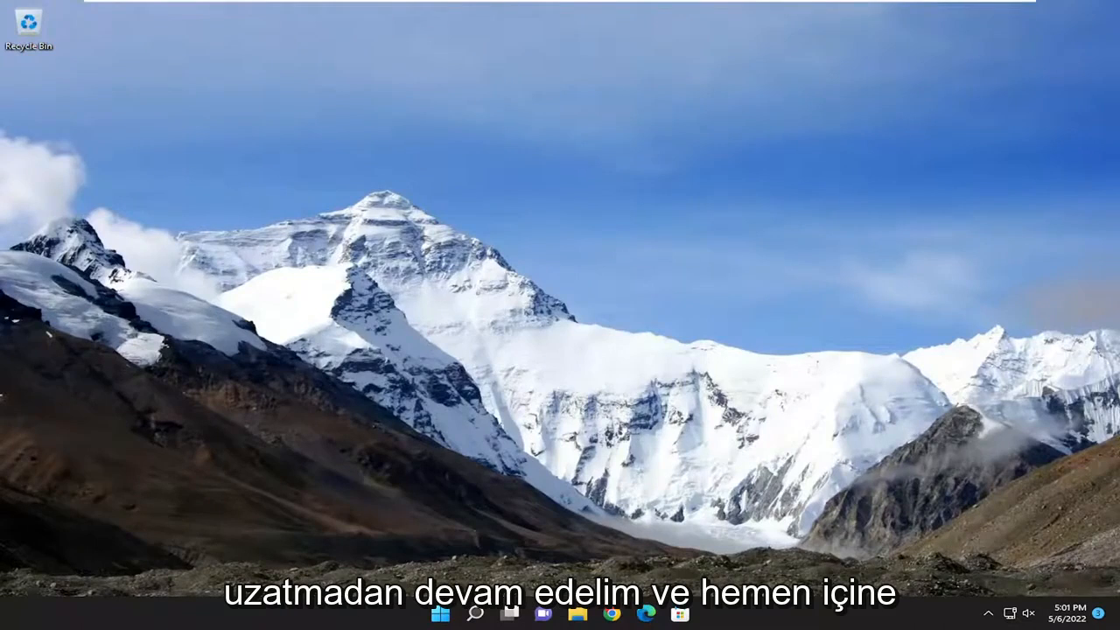
# - Search for regedit and run Registry Editor as administrator
pyautogui.click(475, 613)
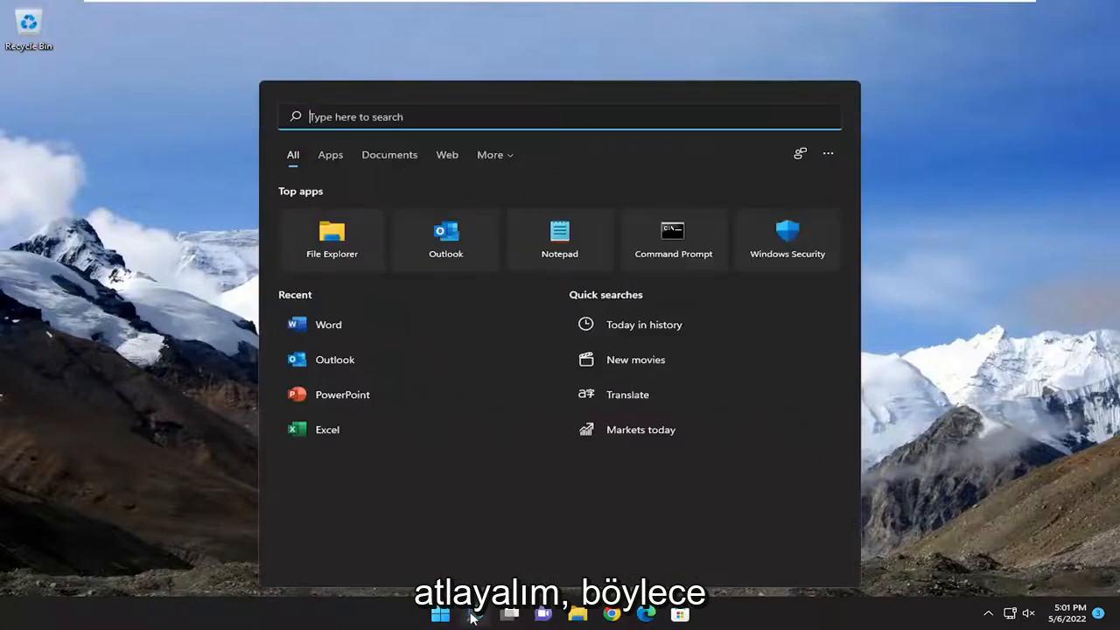
pyautogui.write('regedit')
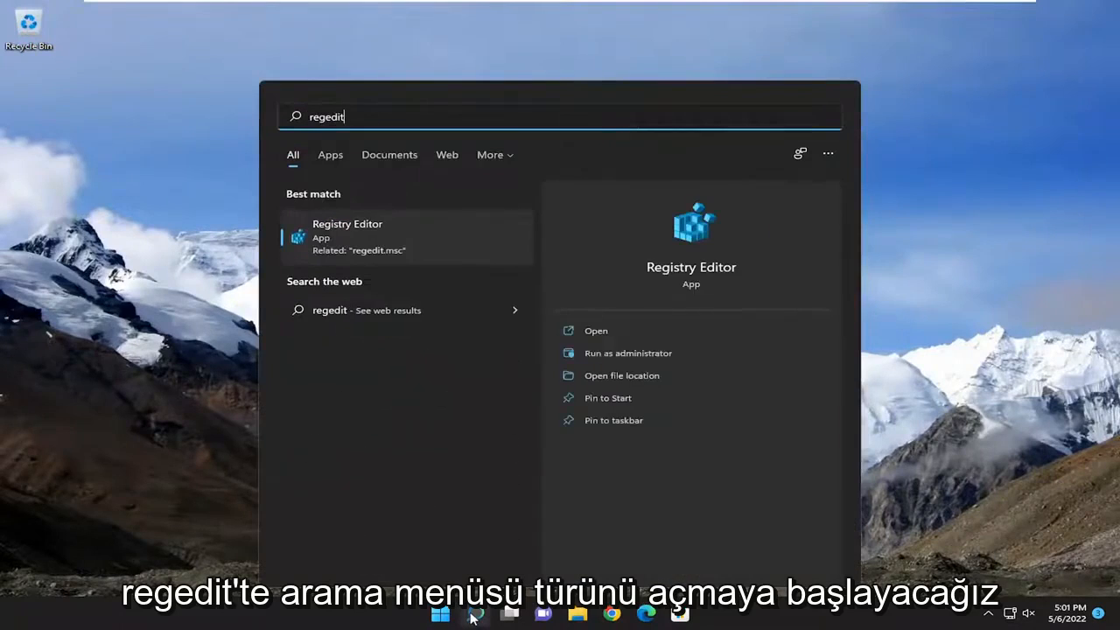
pyautogui.moveTo(417, 267)
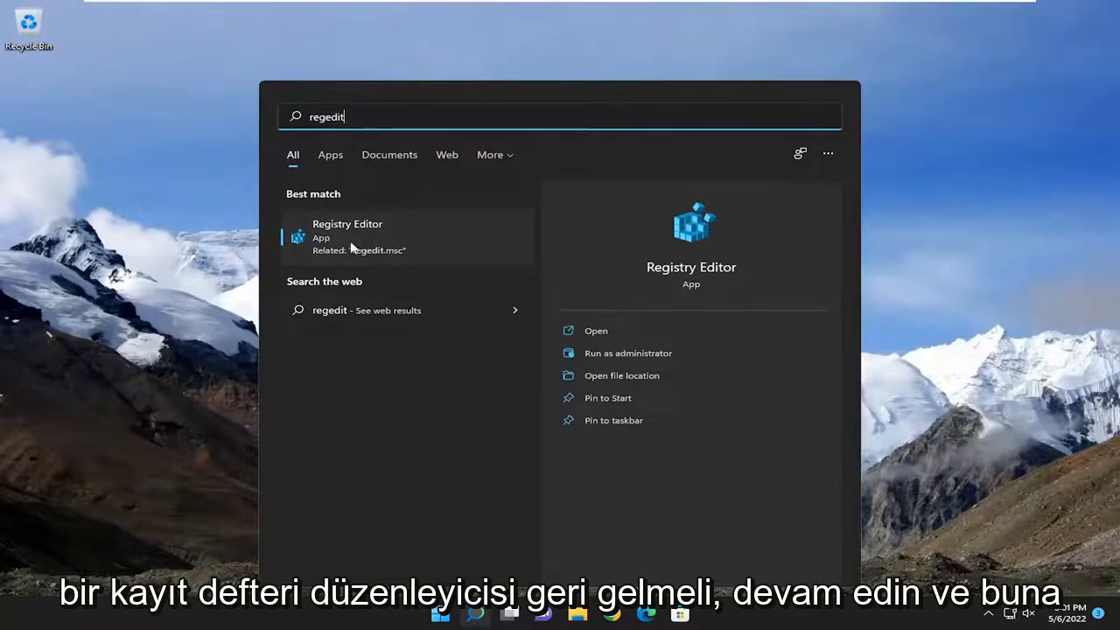
pyautogui.rightClick(346, 237)
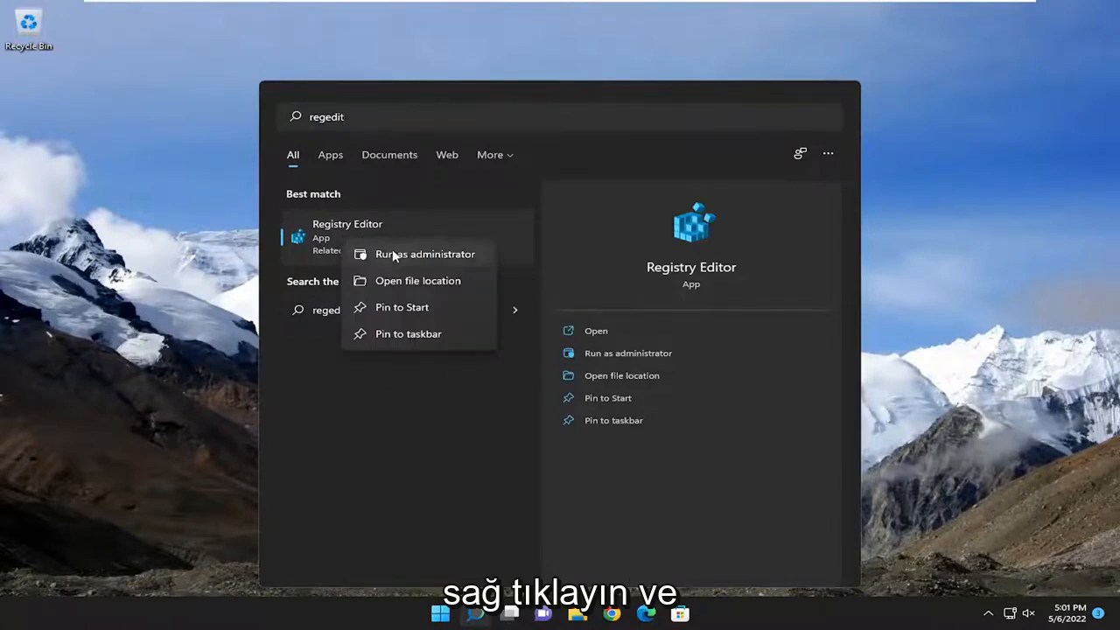
pyautogui.click(426, 254)
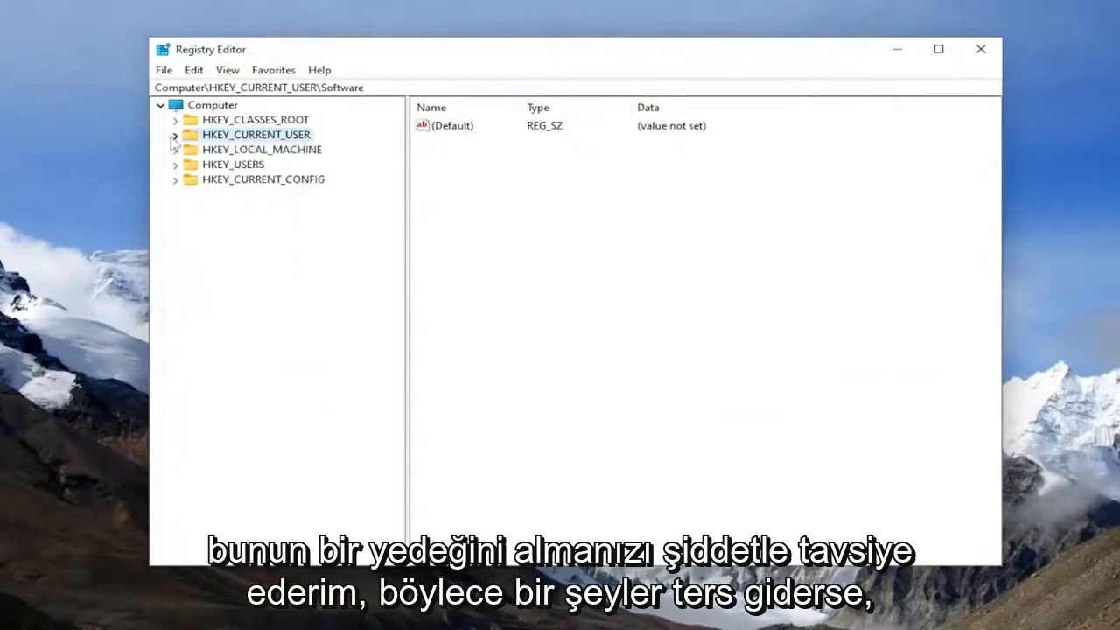
# - Export the whole registry as a .reg backup to the desktop, then cancel Import
pyautogui.click(213, 104)
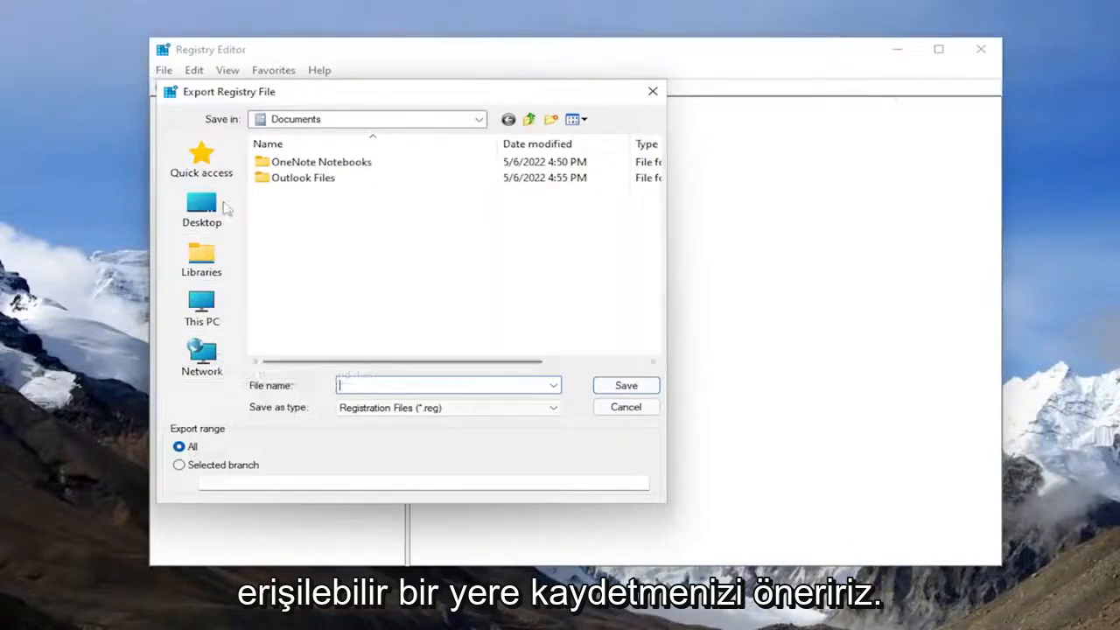
pyautogui.click(625, 406)
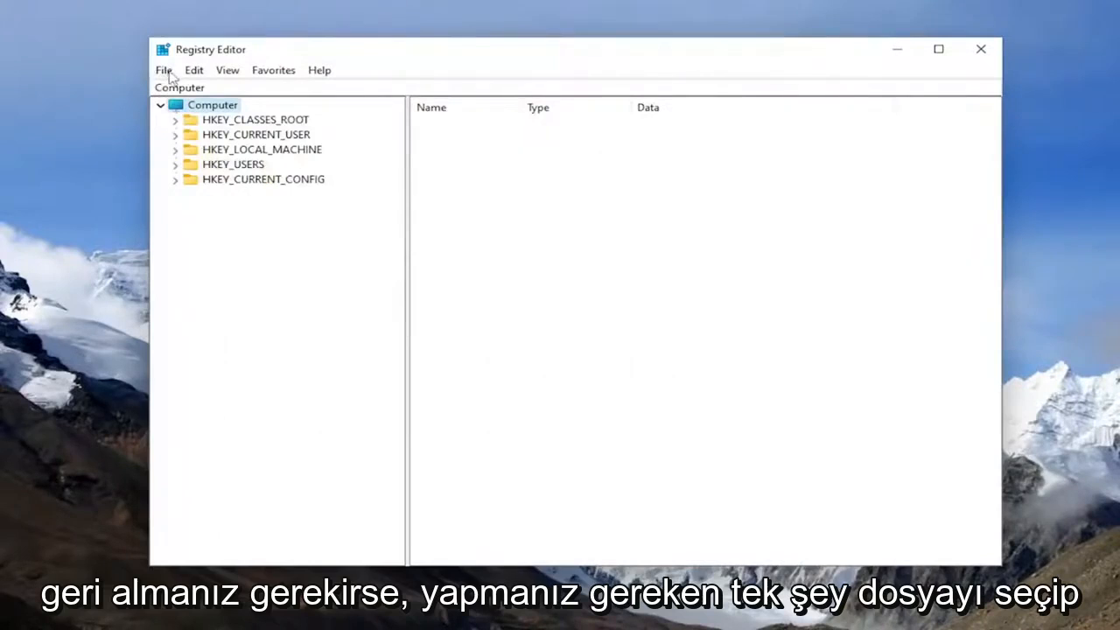
pyautogui.click(163, 70)
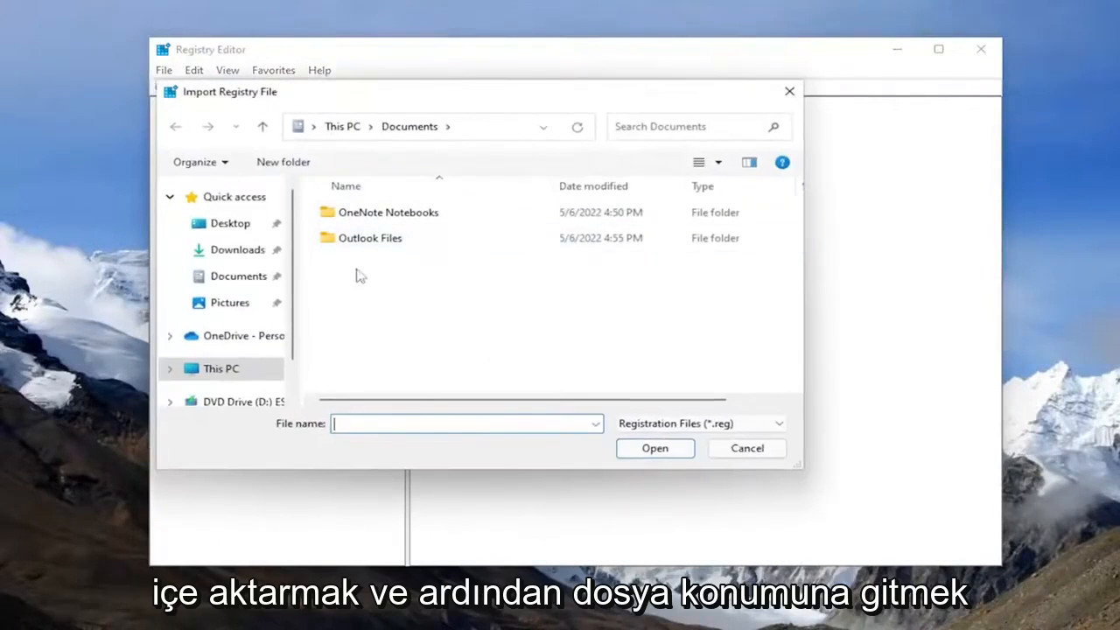
pyautogui.click(747, 448)
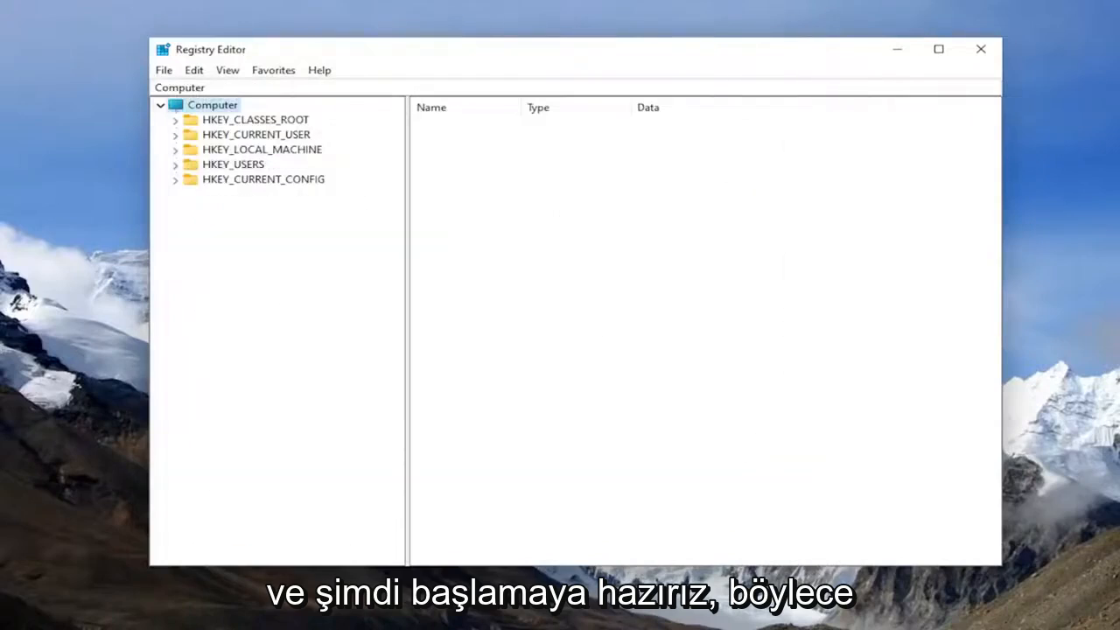
# - Expand HKEY_CURRENT_USER\Software\Microsoft\Office and delete the Excel key
pyautogui.click(255, 133)
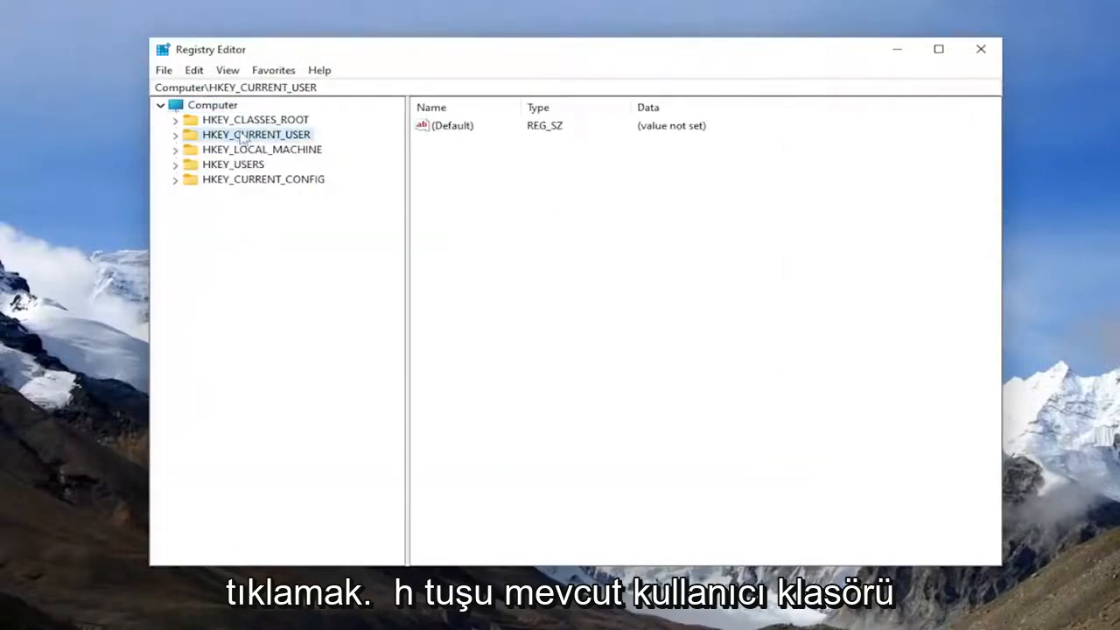
pyautogui.click(175, 134)
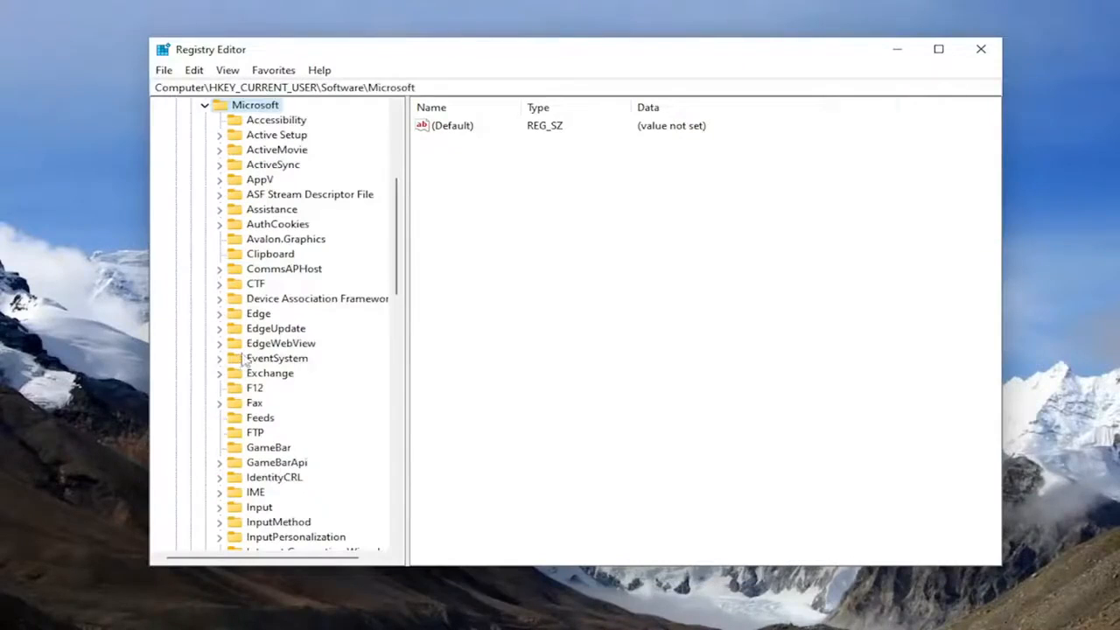
pyautogui.scroll(-3)
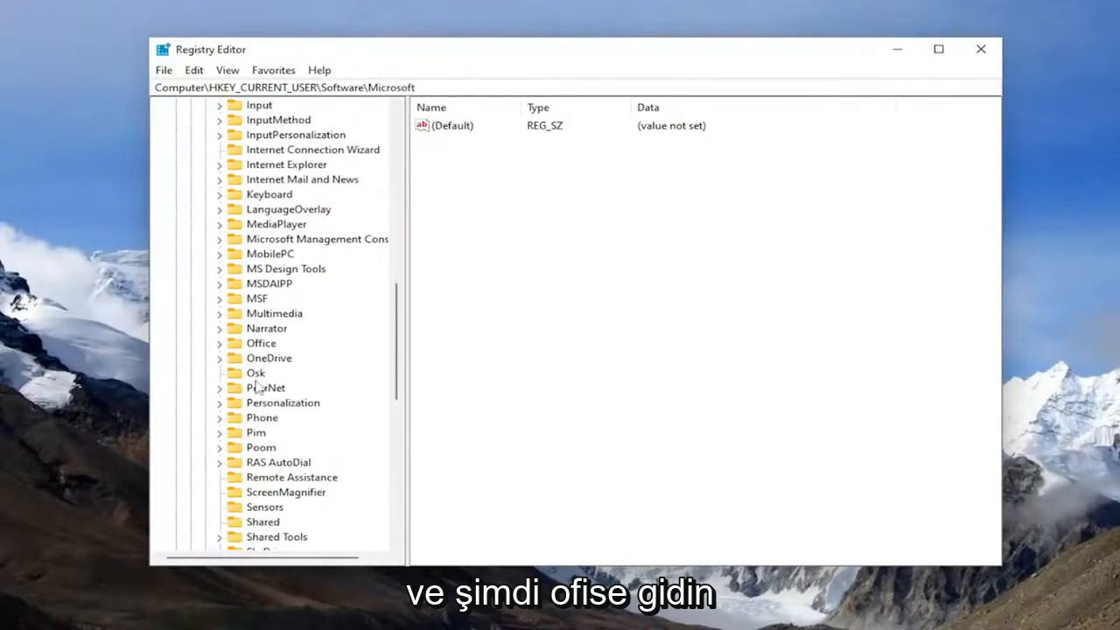
pyautogui.doubleClick(261, 342)
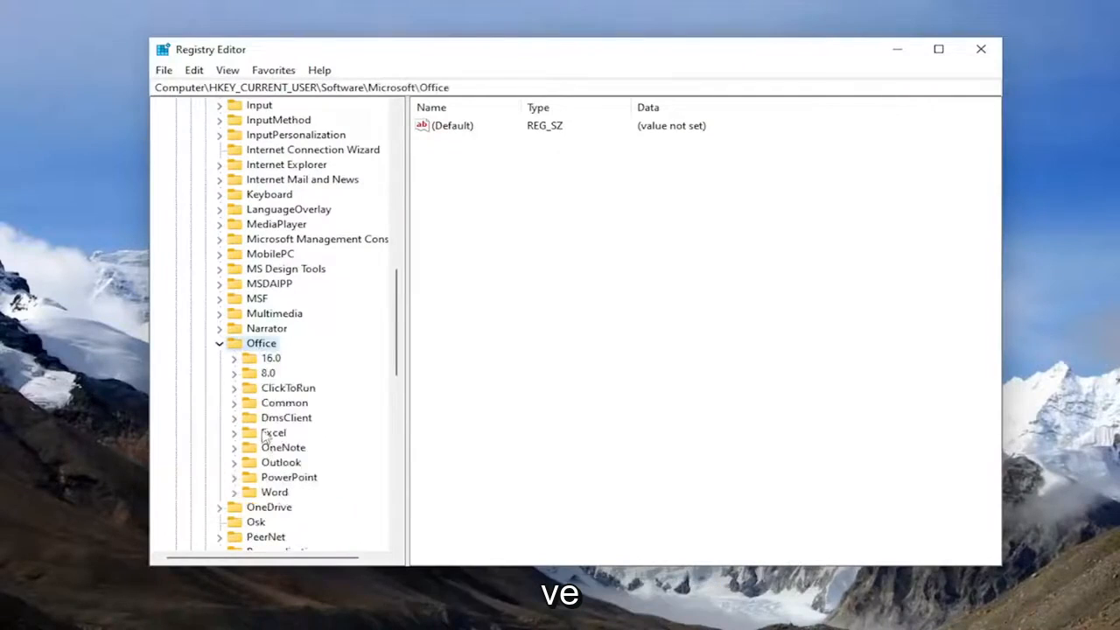
pyautogui.rightClick(273, 432)
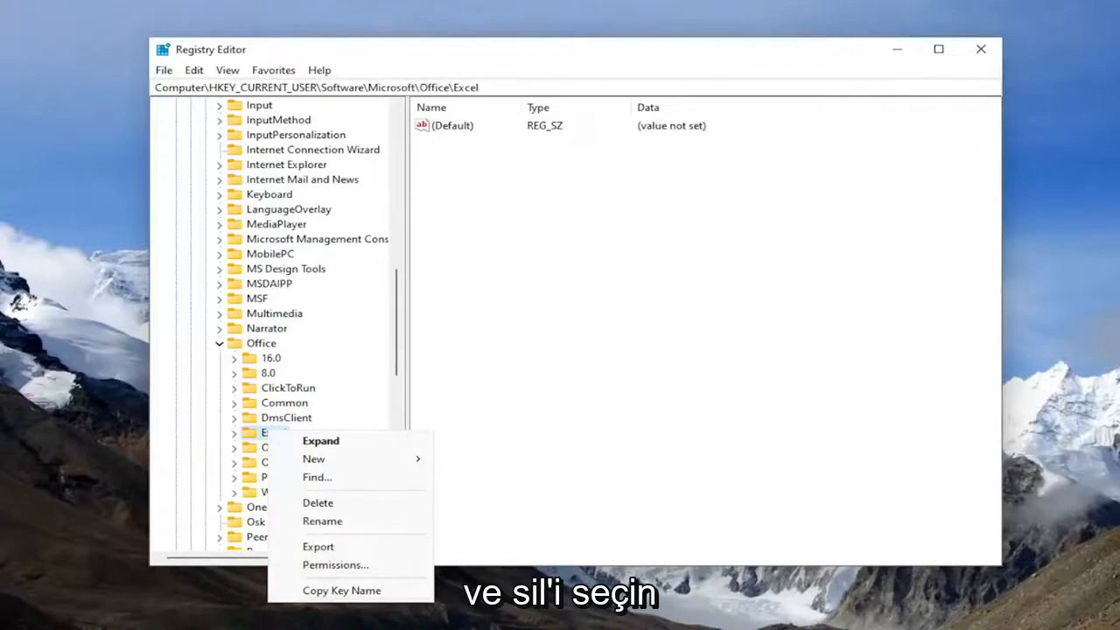
pyautogui.moveTo(318, 503)
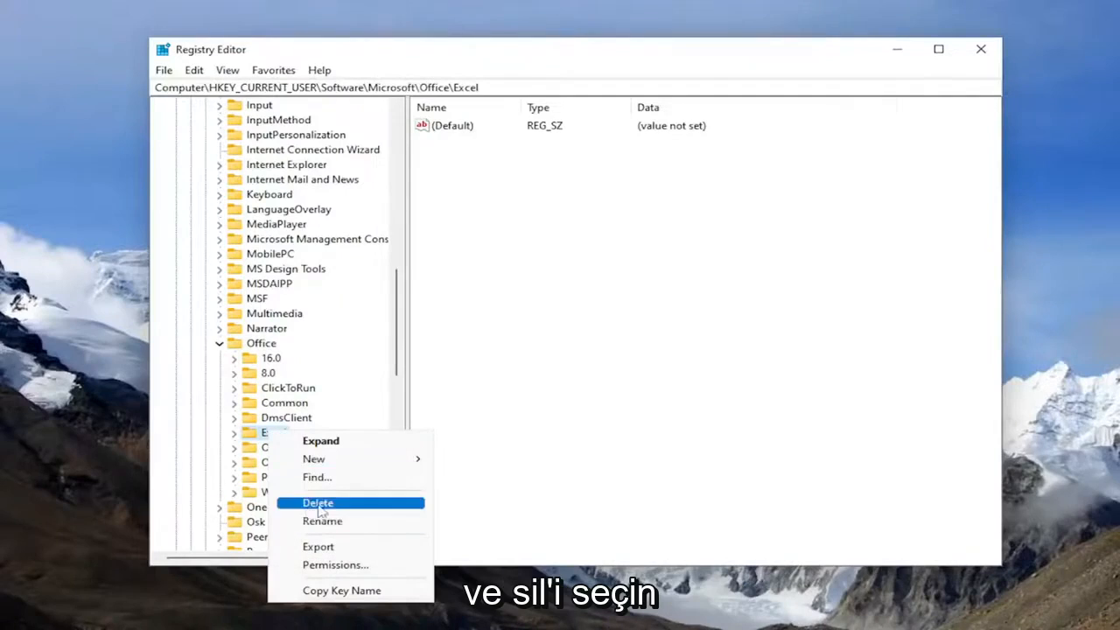
pyautogui.click(318, 502)
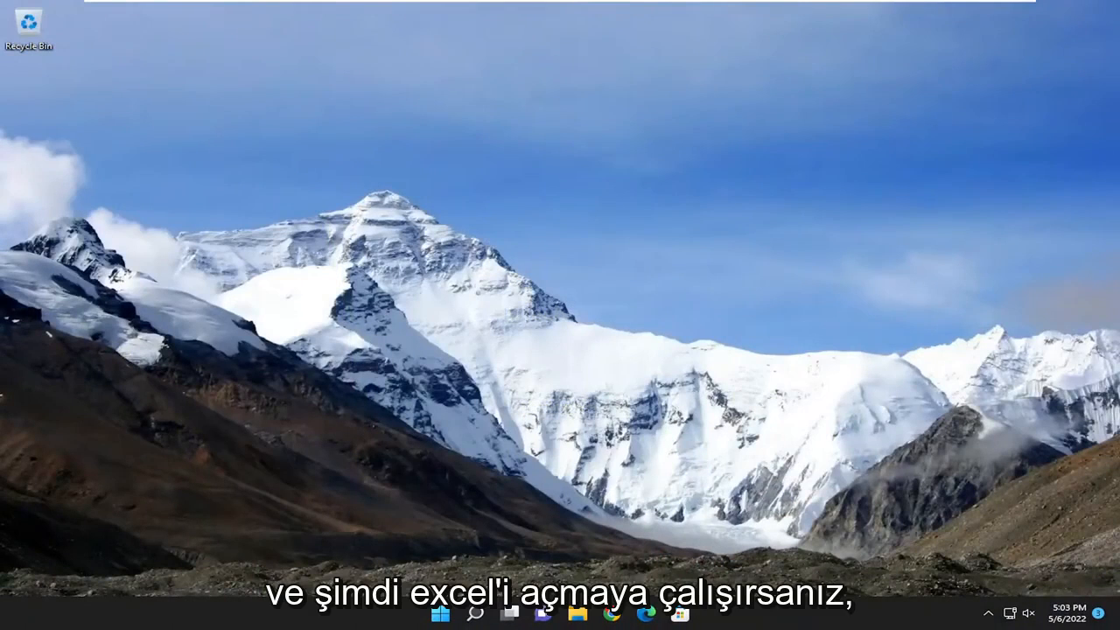
# - Launch Excel from Search and create a blank workbook
pyautogui.click(475, 612)
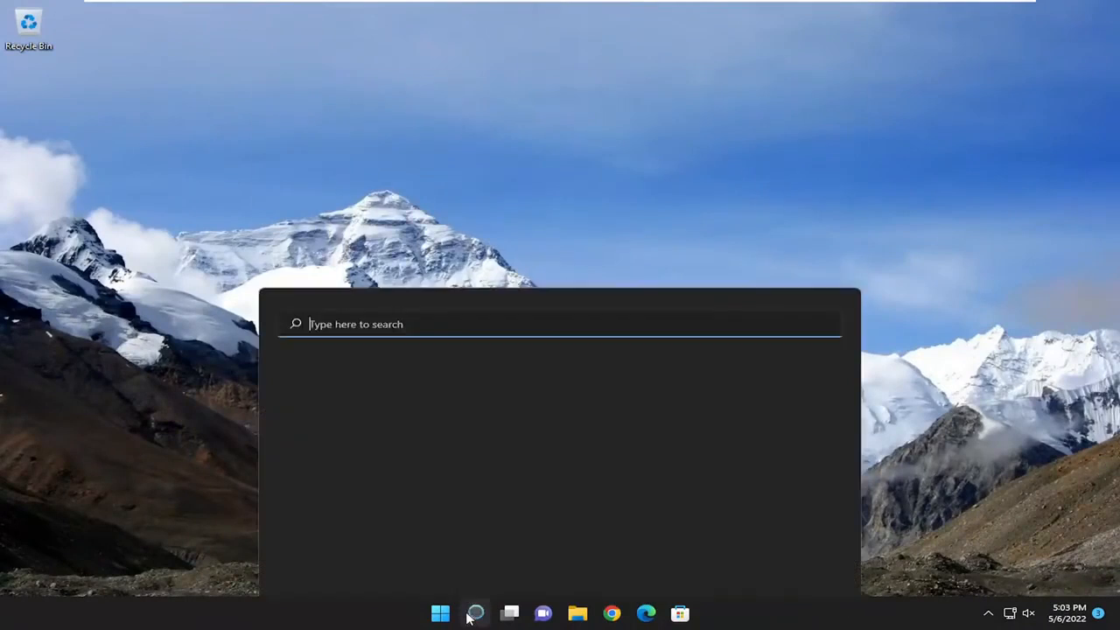
pyautogui.click(475, 613)
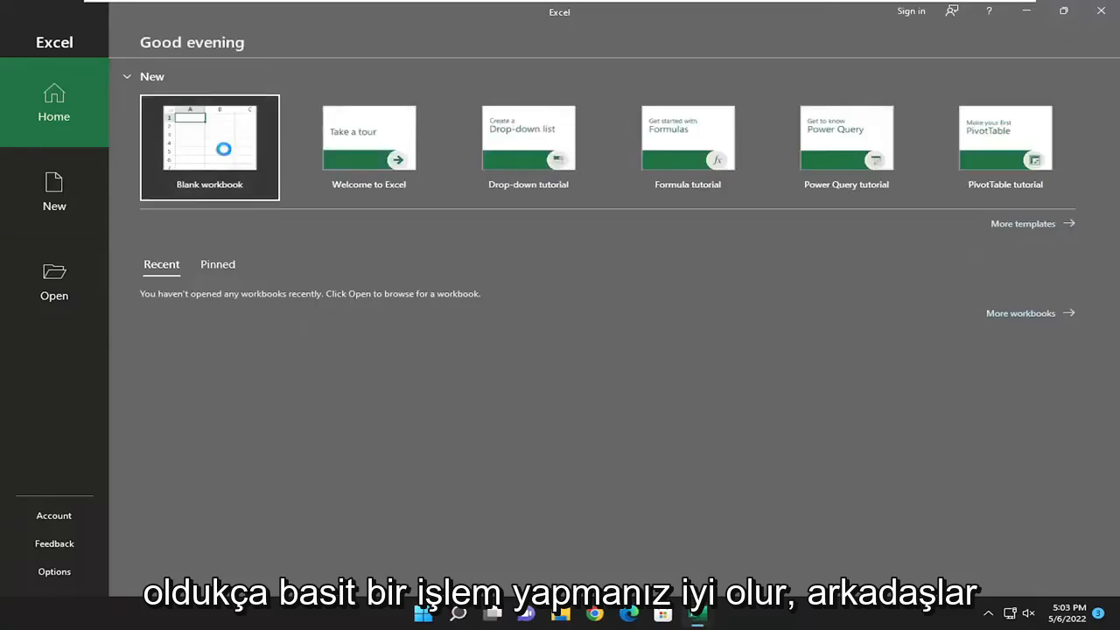
pyautogui.click(209, 147)
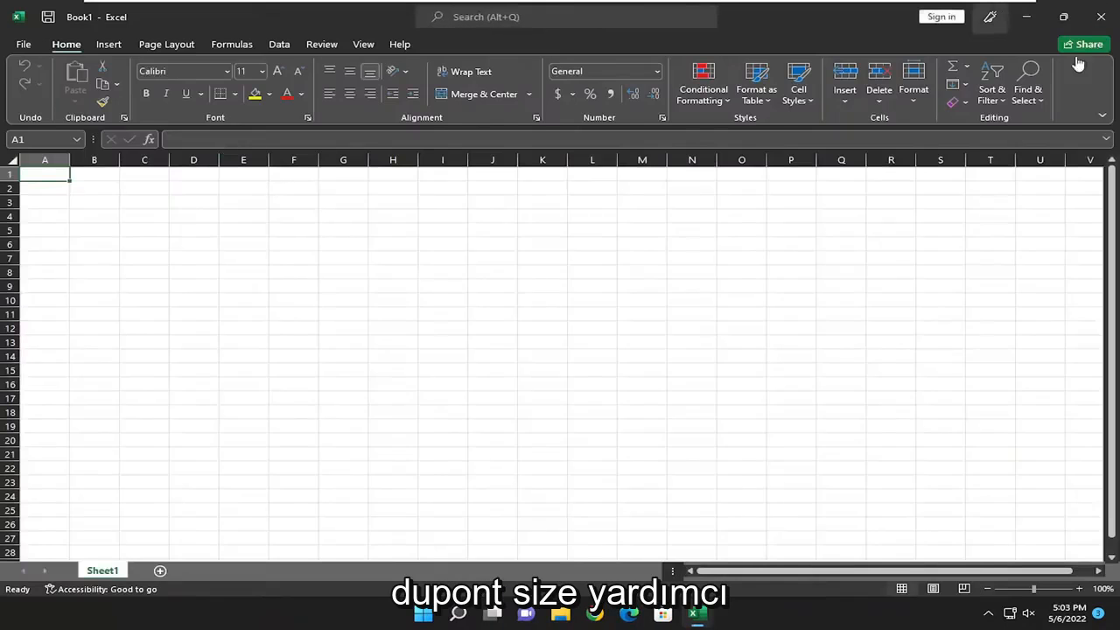
pyautogui.moveTo(1079, 63)
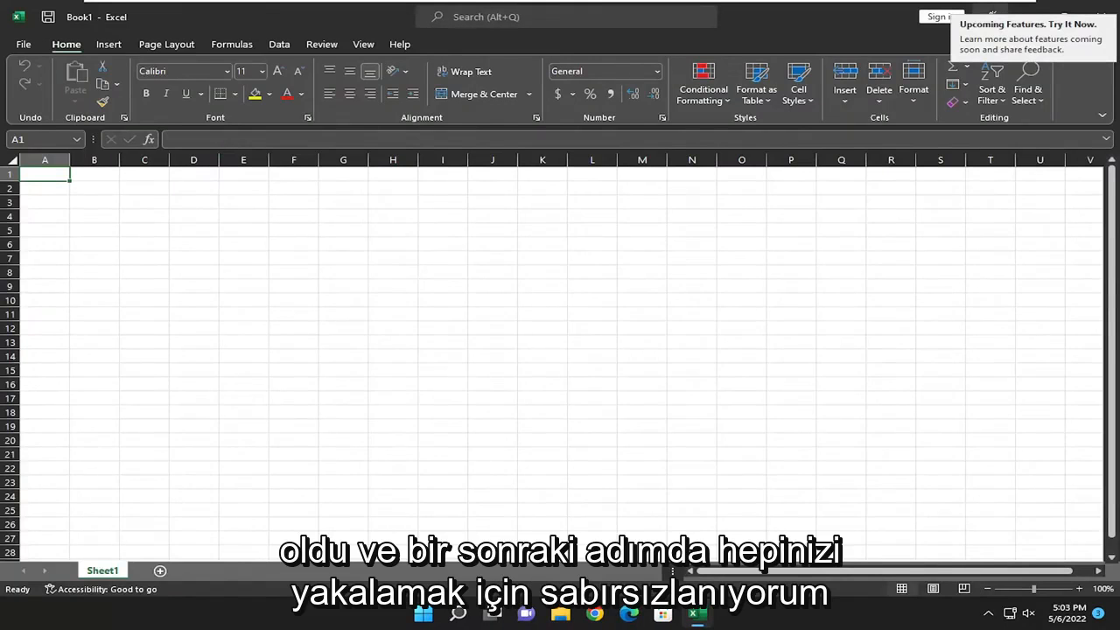